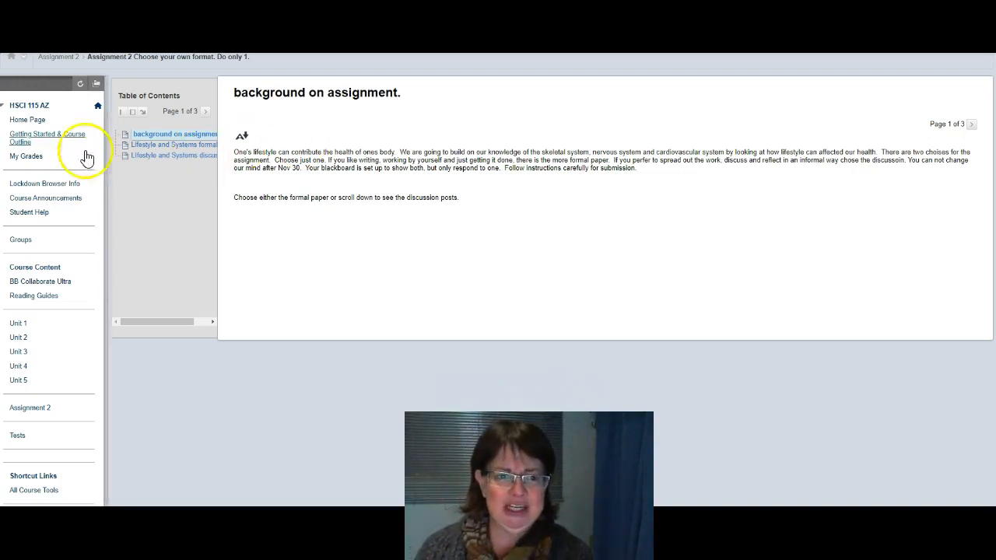
mouse_move(151, 150)
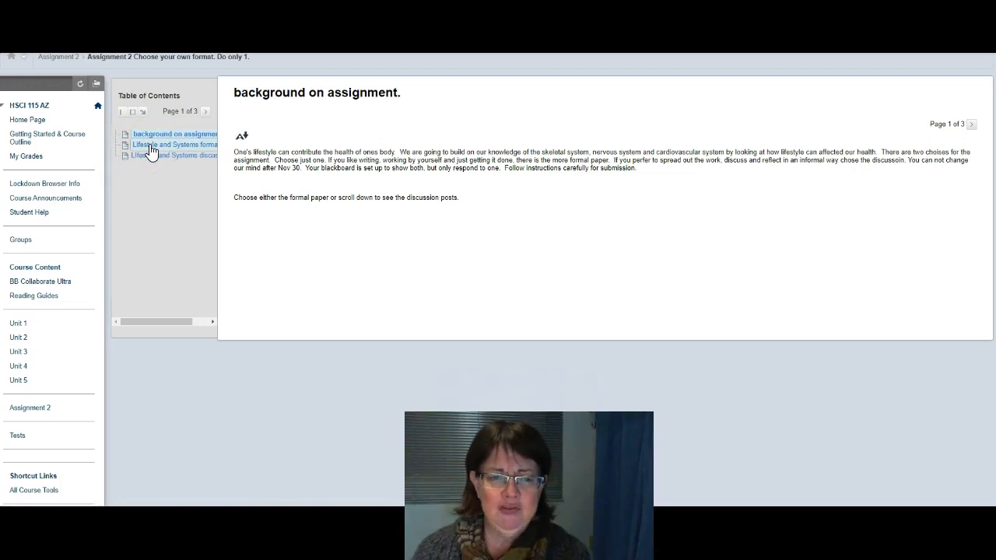
Show the Lifestyle and Systems formal paper page with its due date and 10 points
click(174, 143)
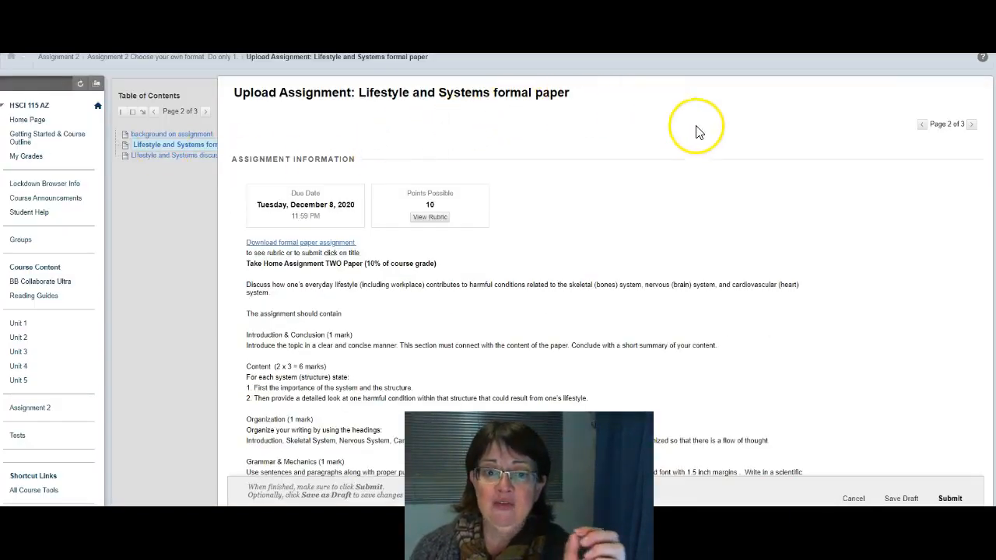
mouse_move(374, 212)
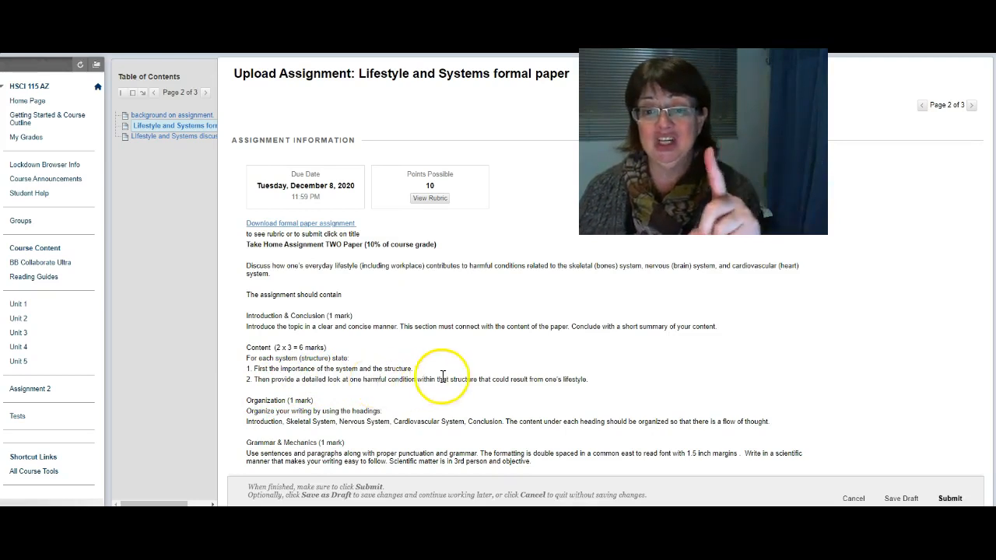
mouse_move(551, 389)
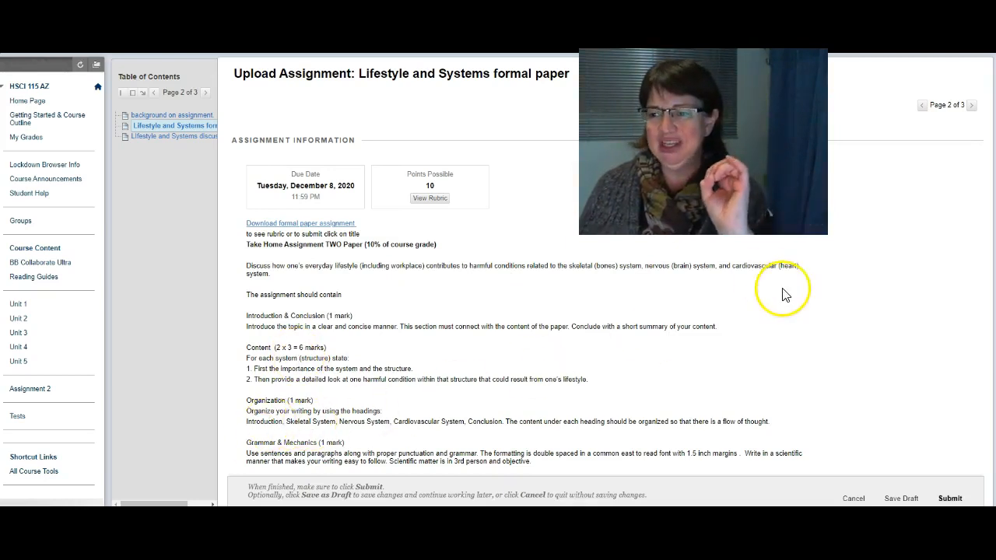
scroll(down, 3)
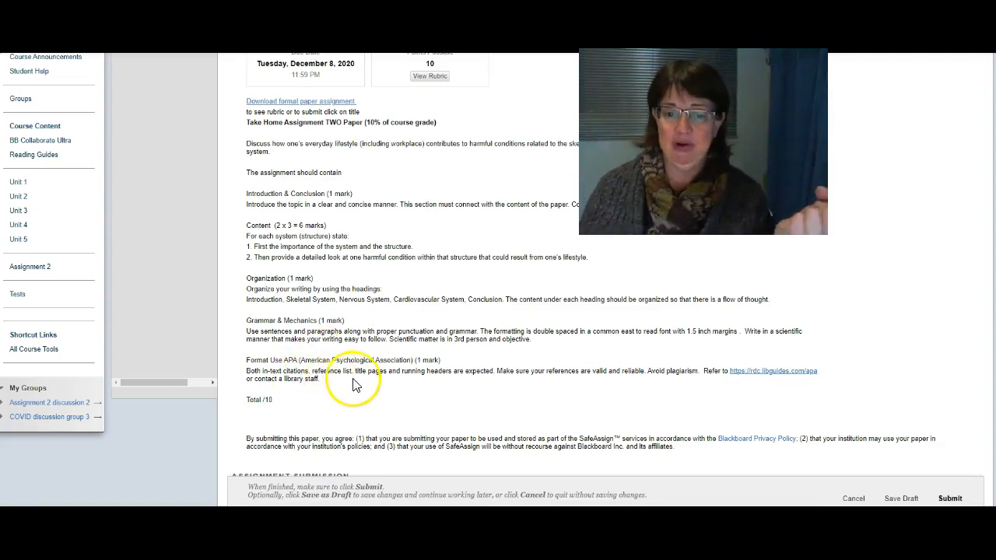
mouse_move(313, 371)
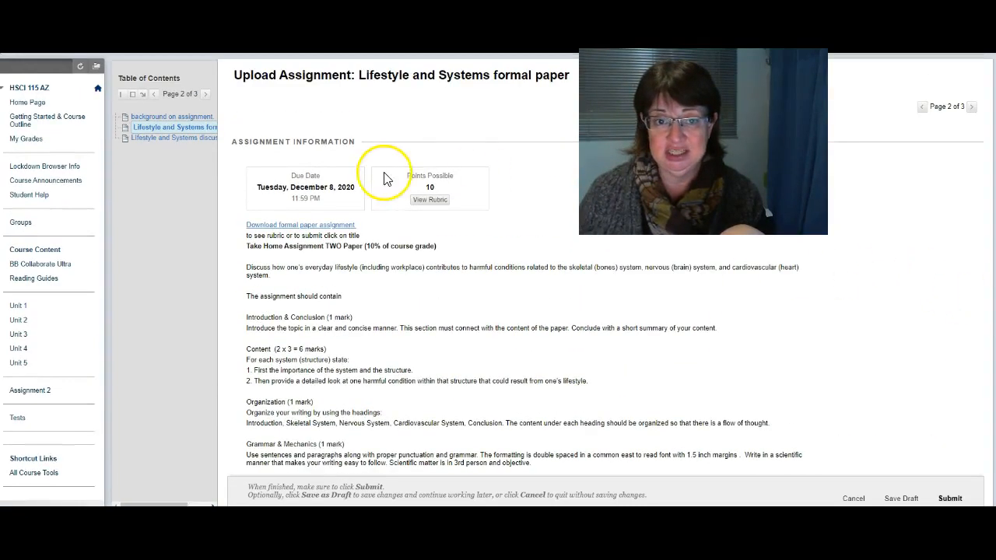
mouse_move(303, 92)
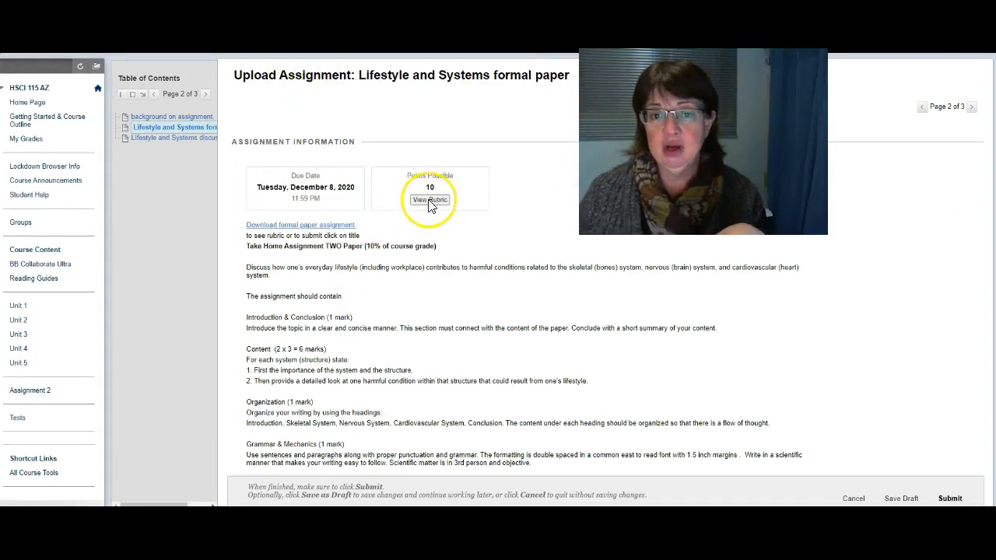
Display the formal paper rubric via View Rubric under Points Possible
click(428, 200)
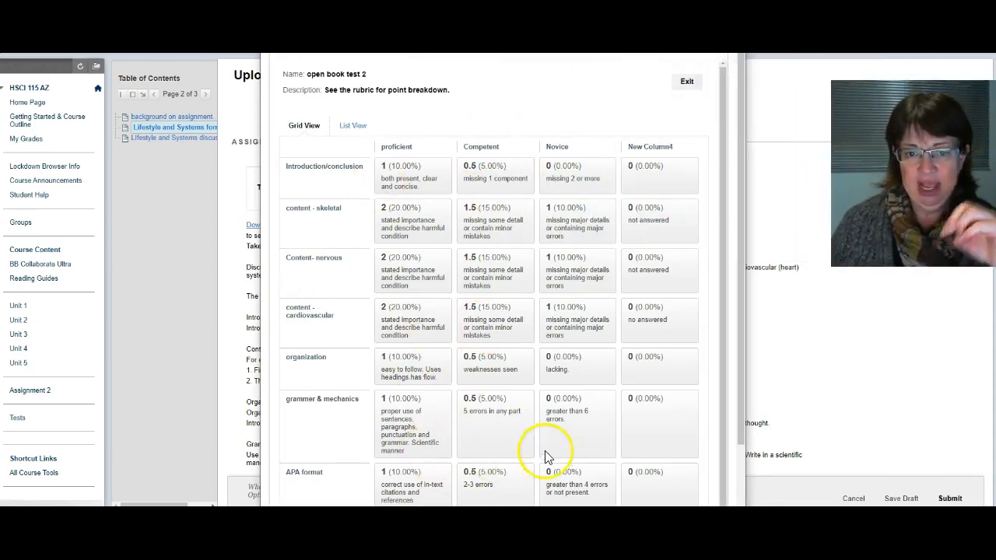
mouse_move(612, 433)
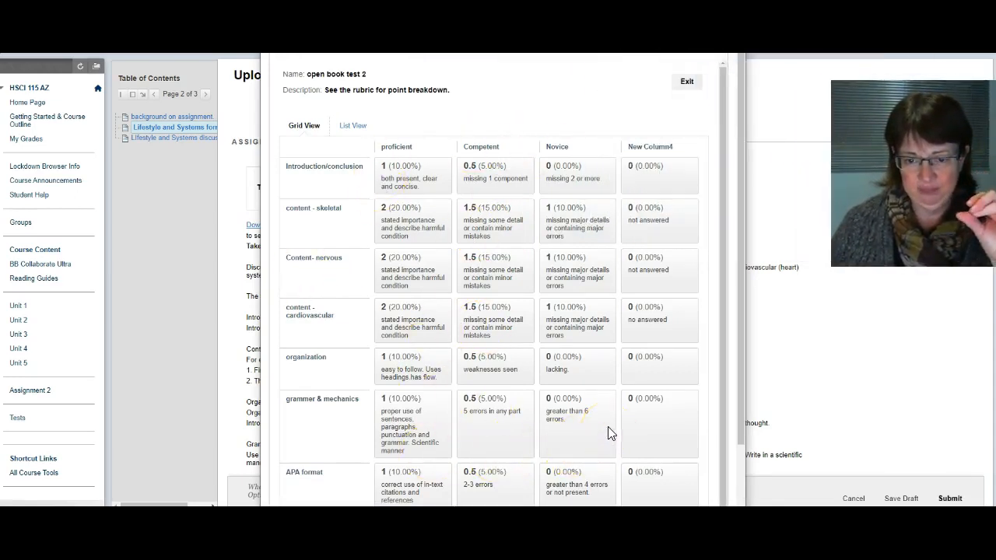
mouse_move(689, 80)
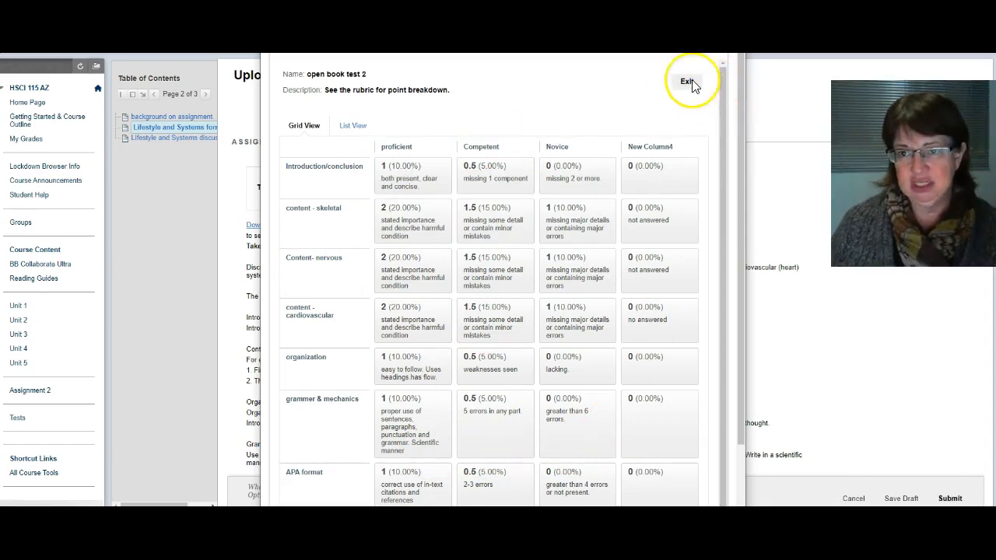
Exit the rubric to return toward the Lifestyle and Systems discussion page
click(689, 80)
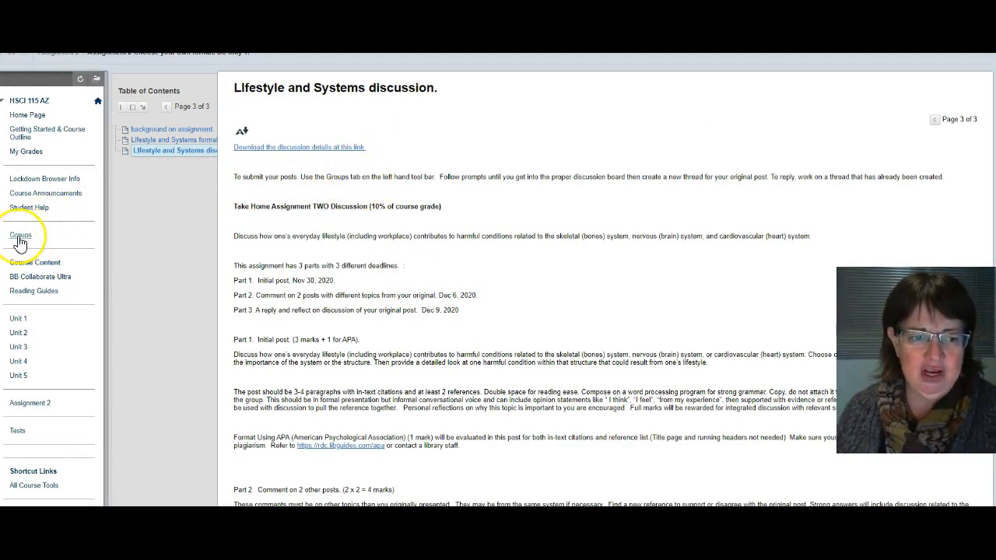
Go from Groups to the Assignment 2 discussion 2 group page and its Group Tools
click(20, 235)
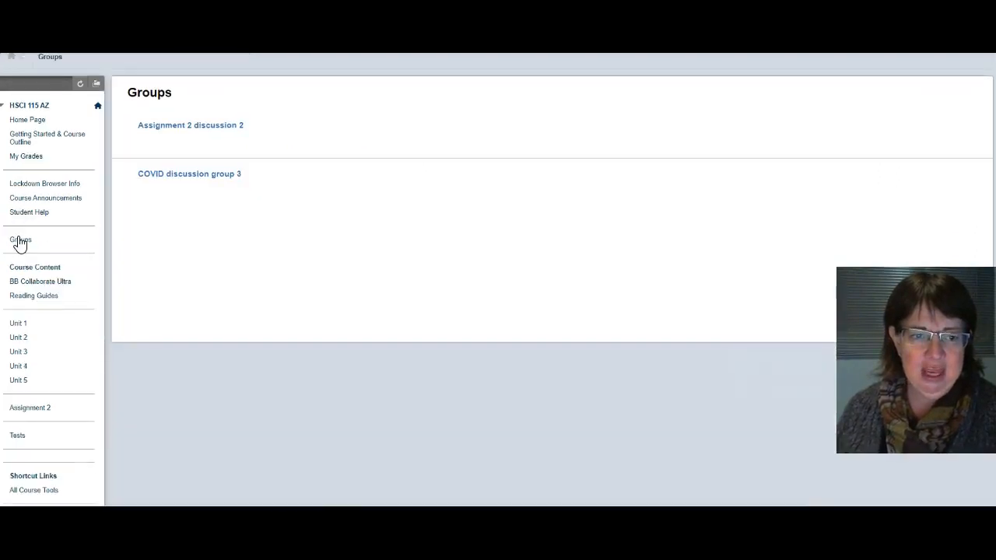
mouse_move(180, 135)
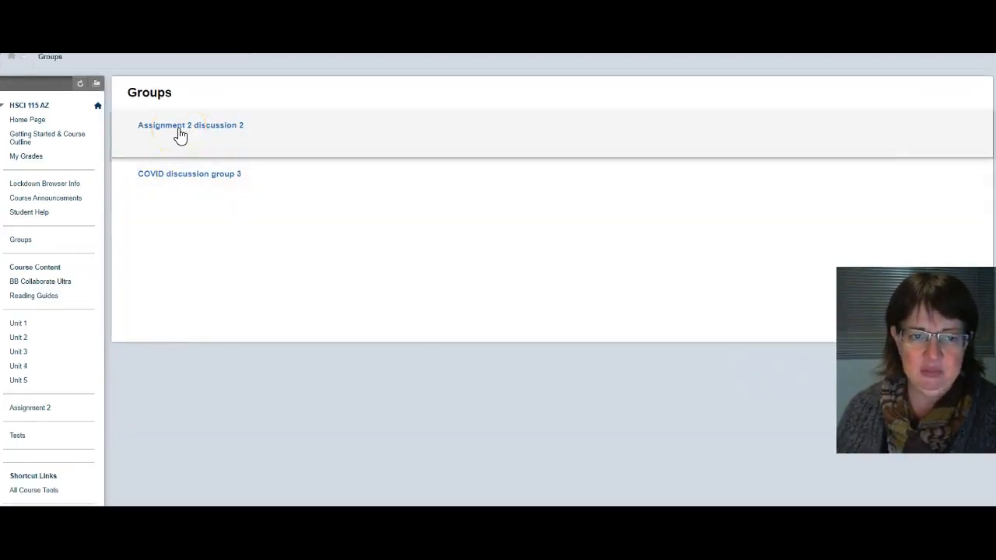
click(191, 125)
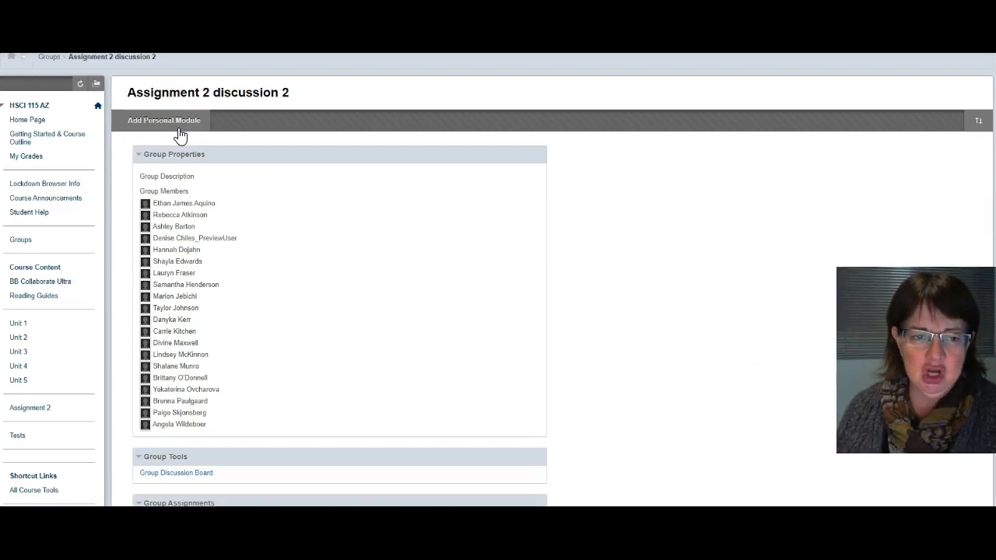
scroll(down, 3)
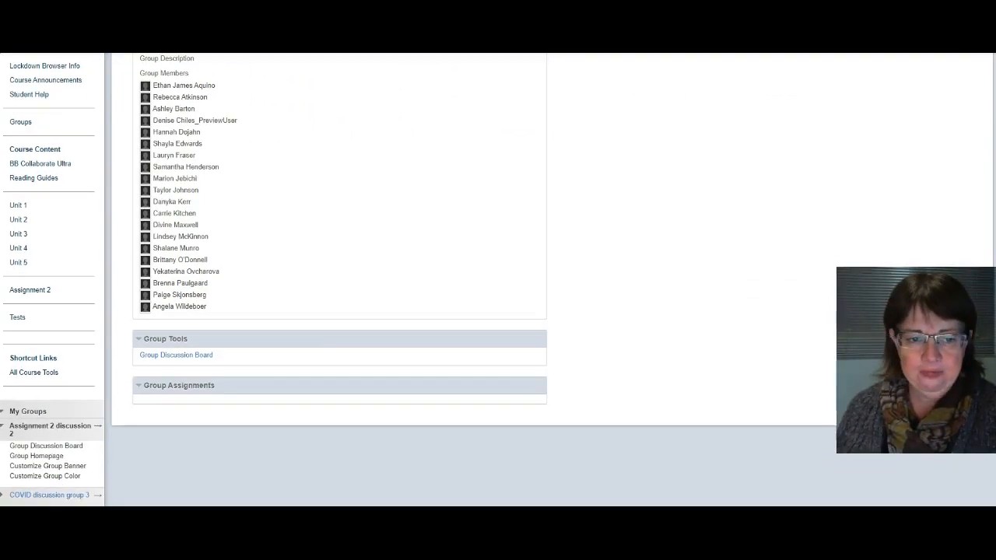
Look at the group's empty Assignment 2 discussion 2 forum, then return to the board
click(176, 355)
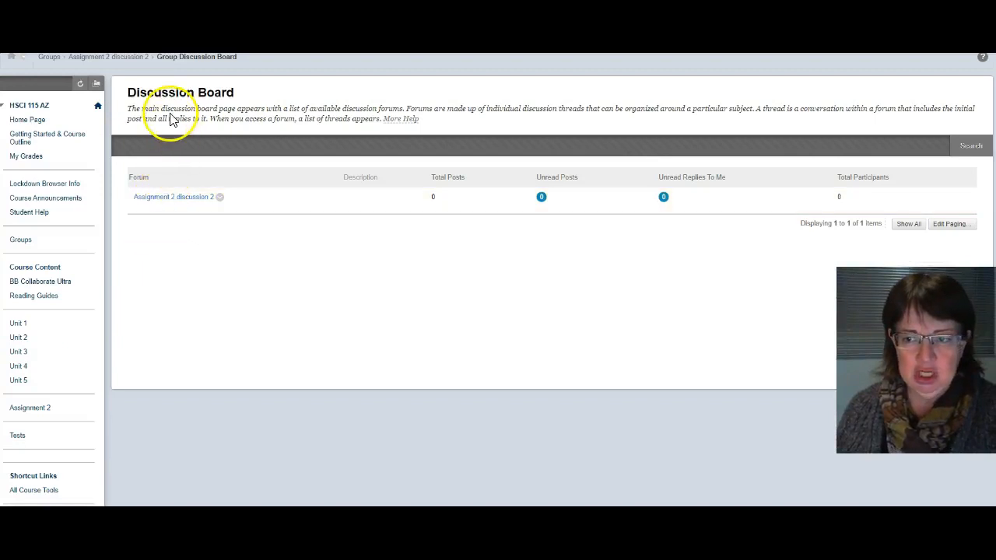
mouse_move(202, 208)
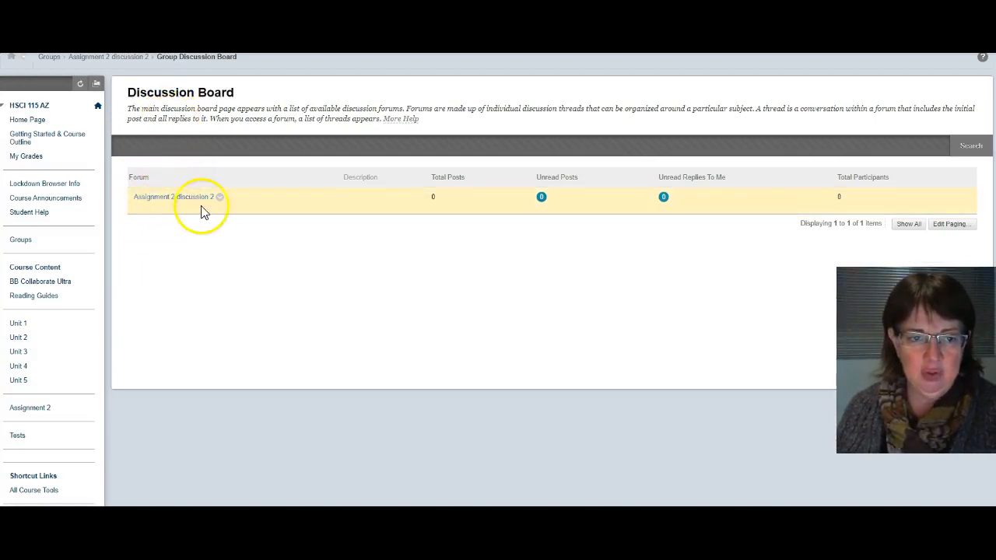
click(220, 196)
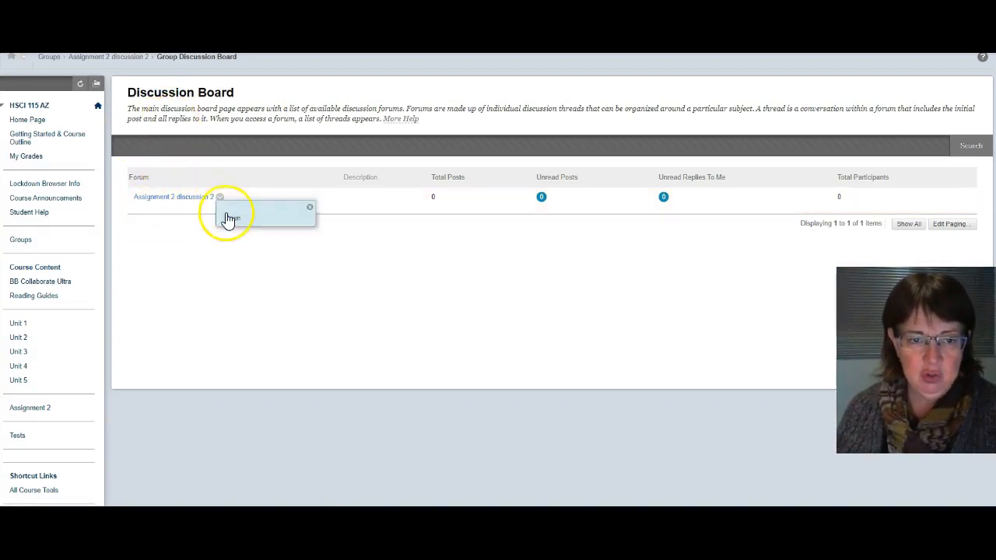
click(174, 197)
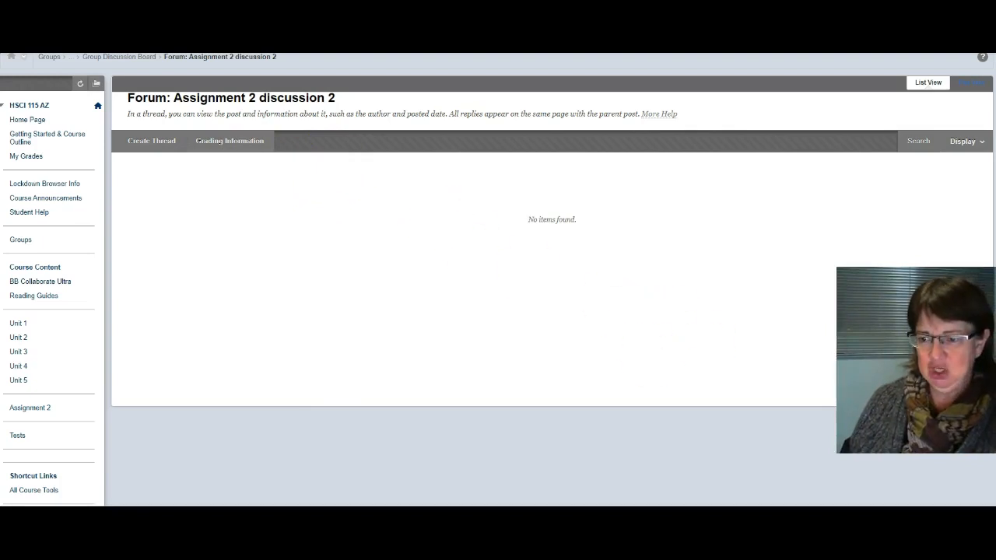
click(119, 55)
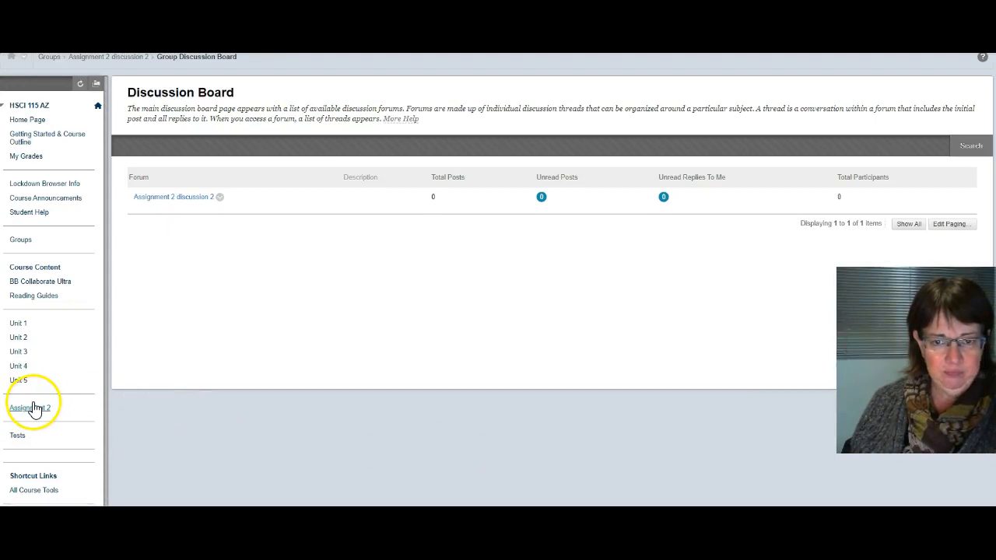
Navigate to the Assignment 2 choose-your-own-format item's background page
click(31, 408)
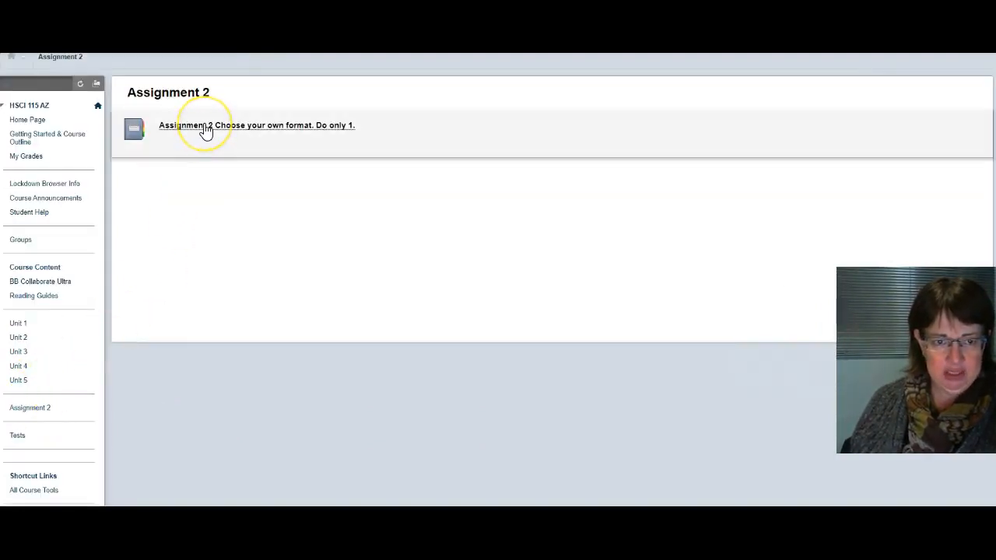
click(206, 126)
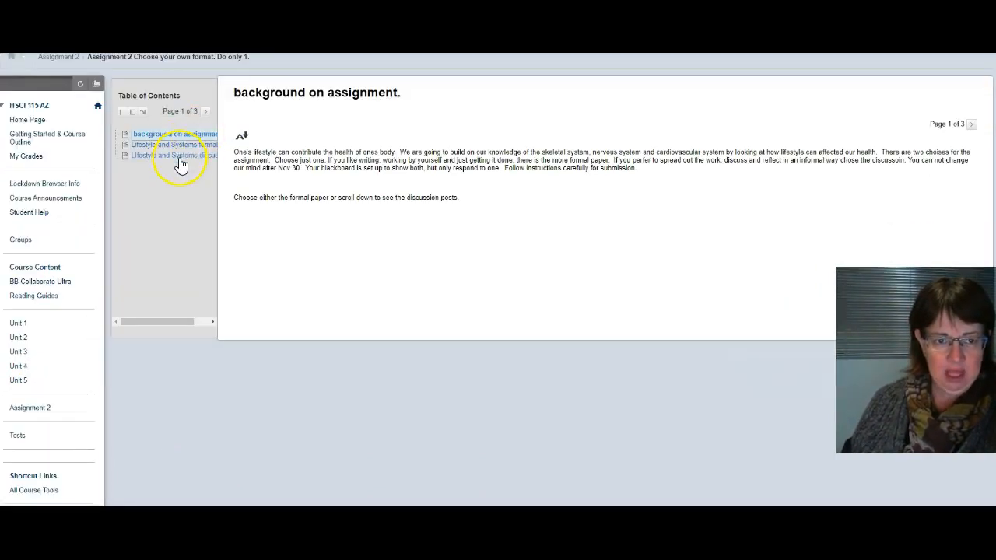
Show page 3 of 3, the Lifestyle and Systems discussion instructions, from the Table of Contents
click(174, 155)
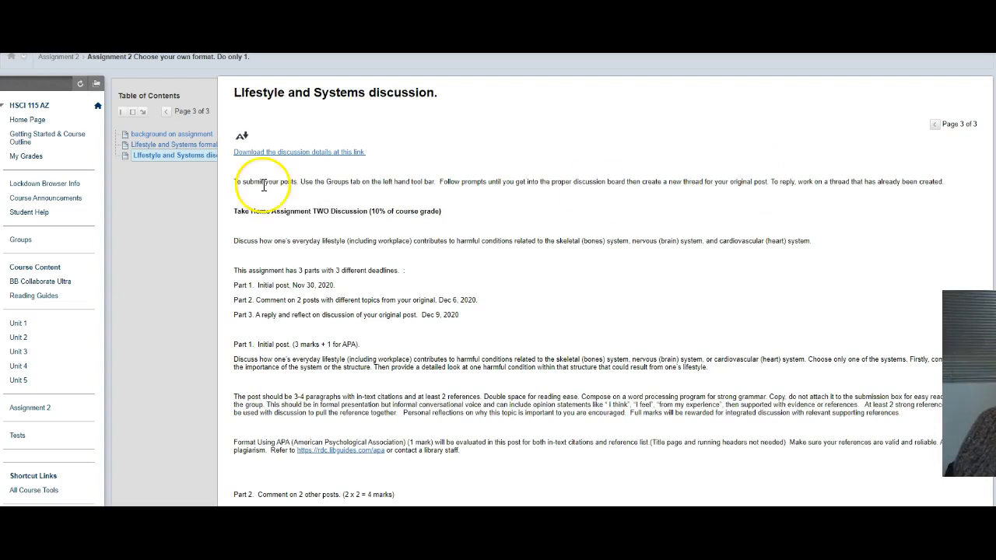
mouse_move(286, 257)
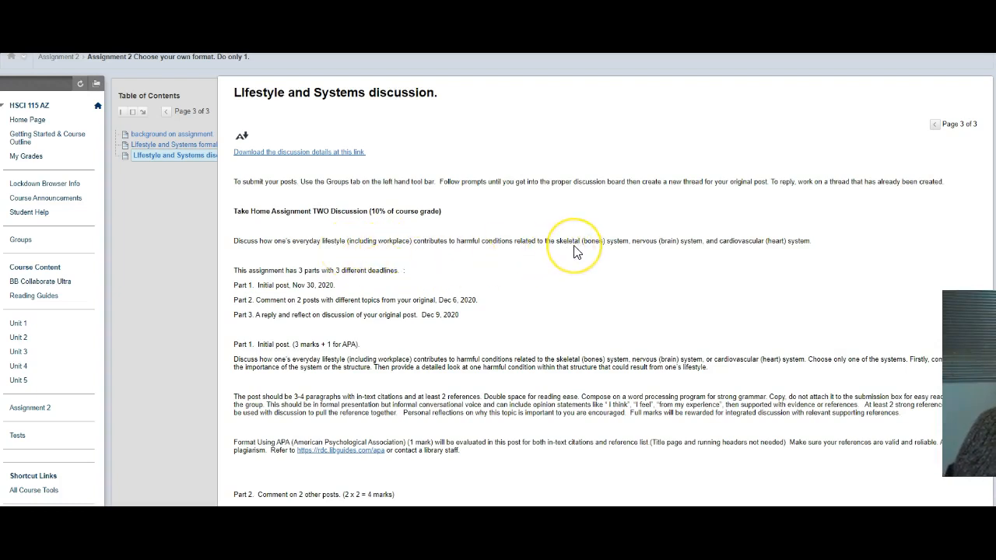
mouse_move(755, 256)
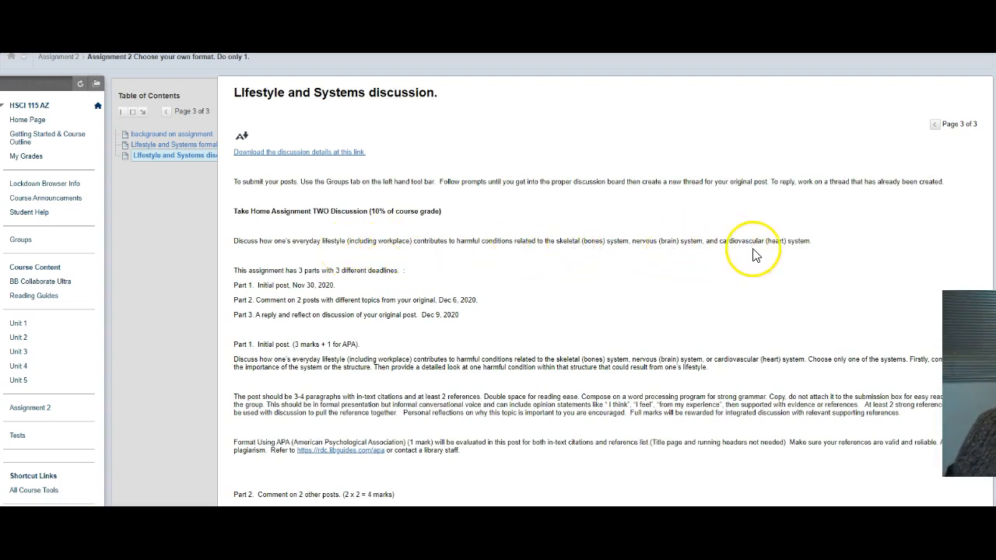
mouse_move(767, 255)
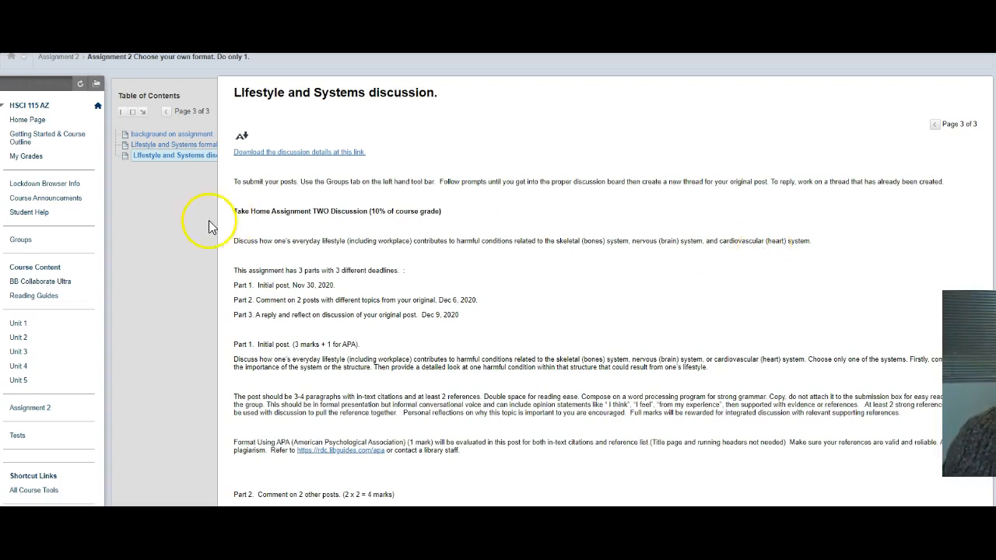
mouse_move(526, 344)
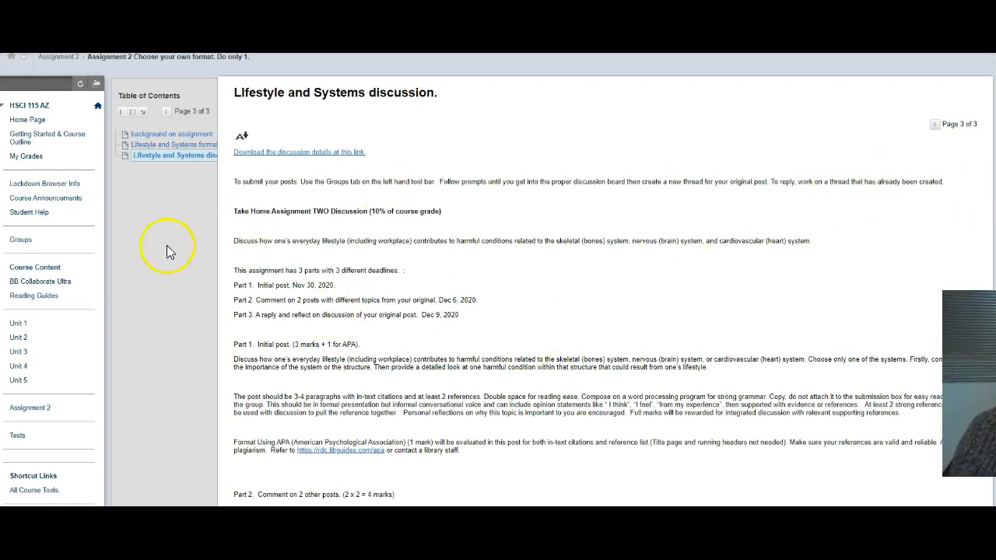
mouse_move(436, 302)
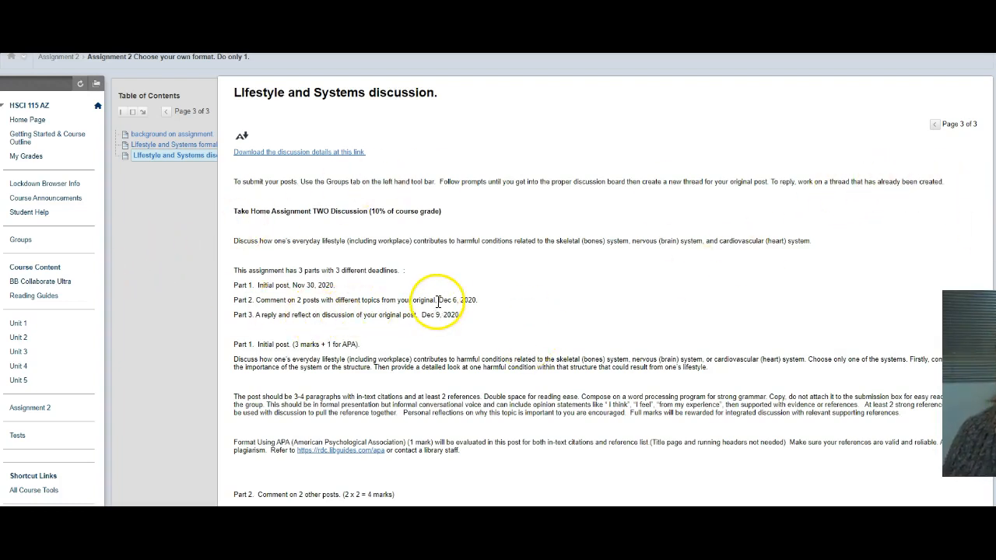
mouse_move(448, 311)
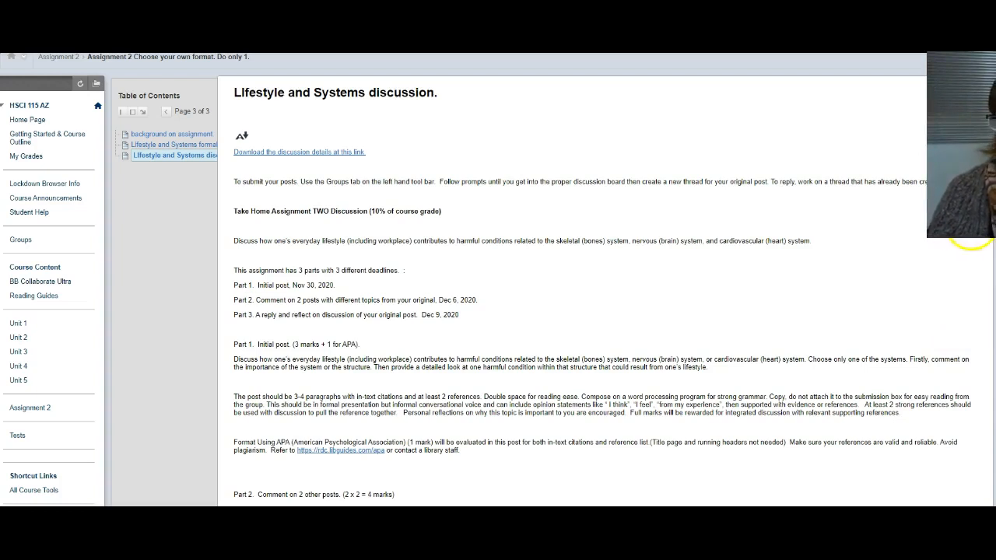
scroll(down, 3)
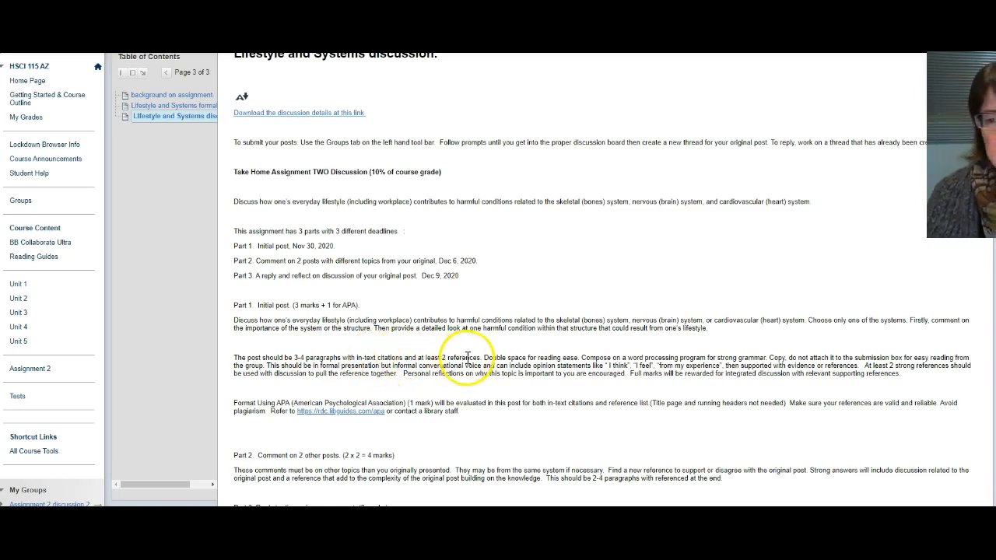
mouse_move(591, 374)
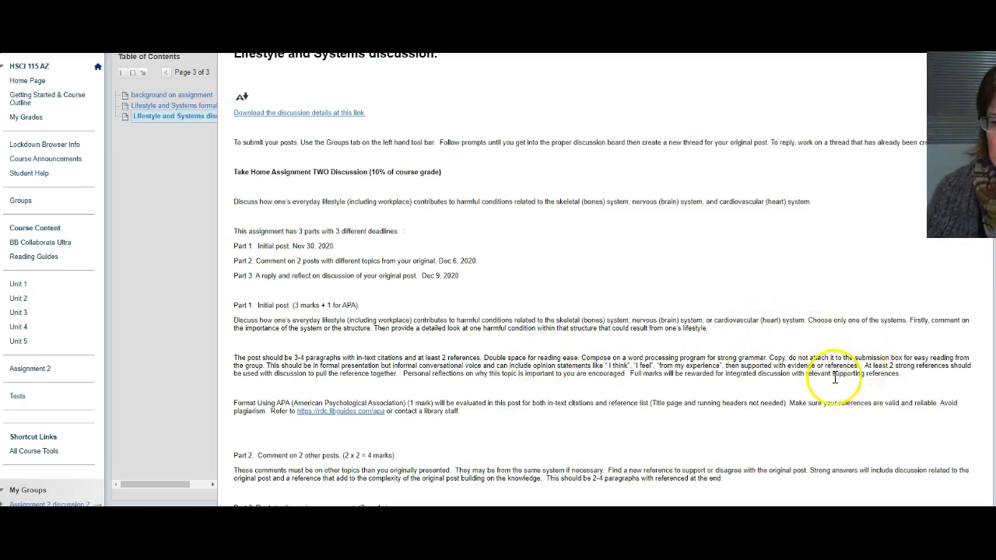
mouse_move(947, 370)
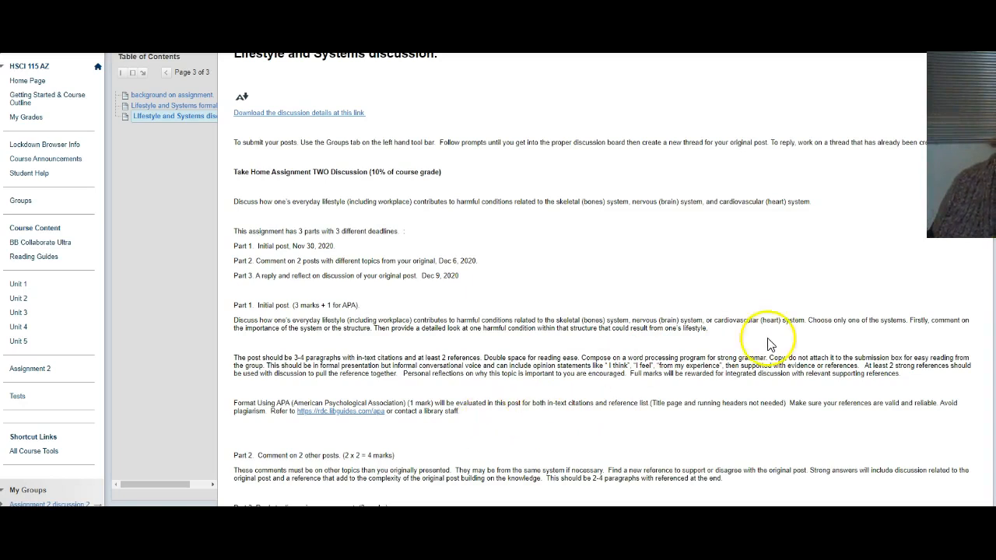
scroll(down, 3)
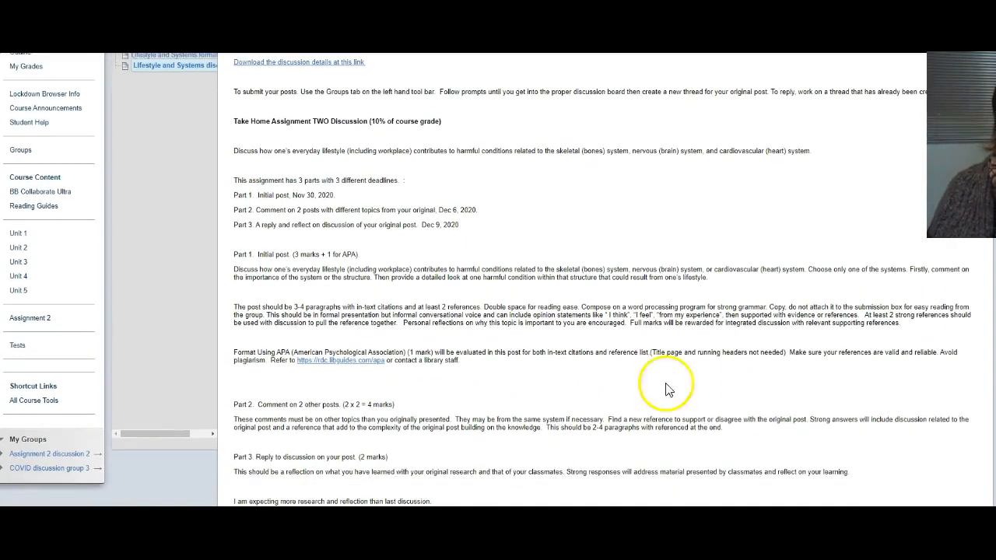
mouse_move(574, 369)
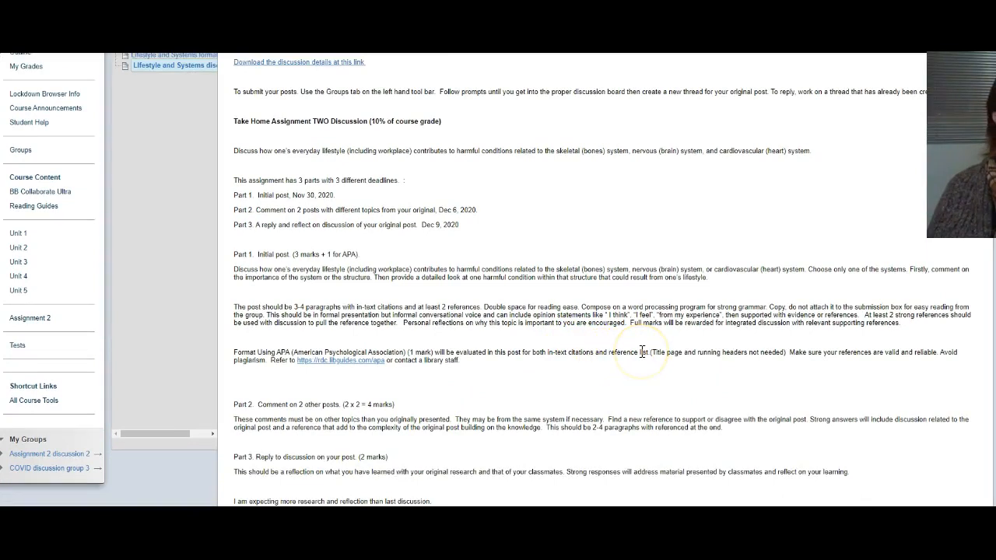
mouse_move(747, 352)
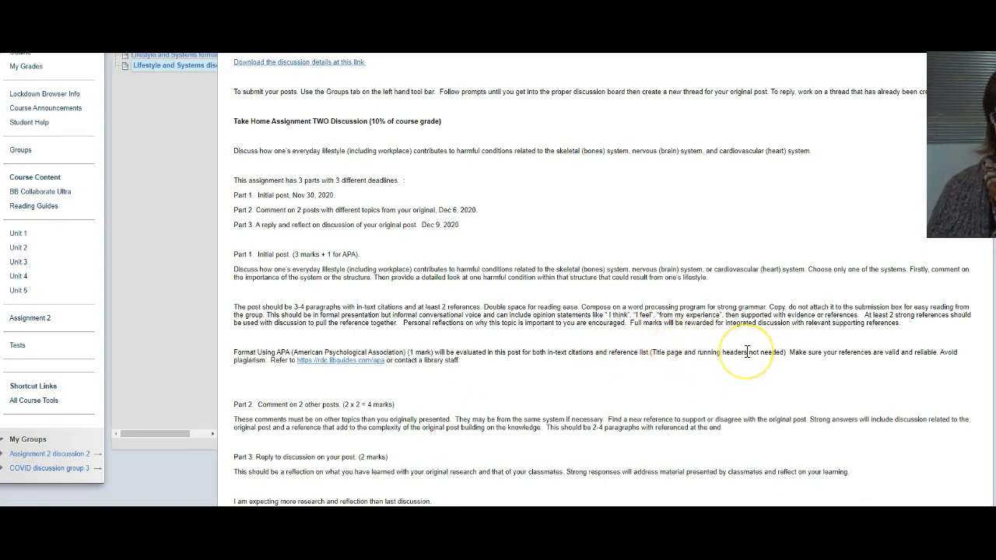
mouse_move(904, 378)
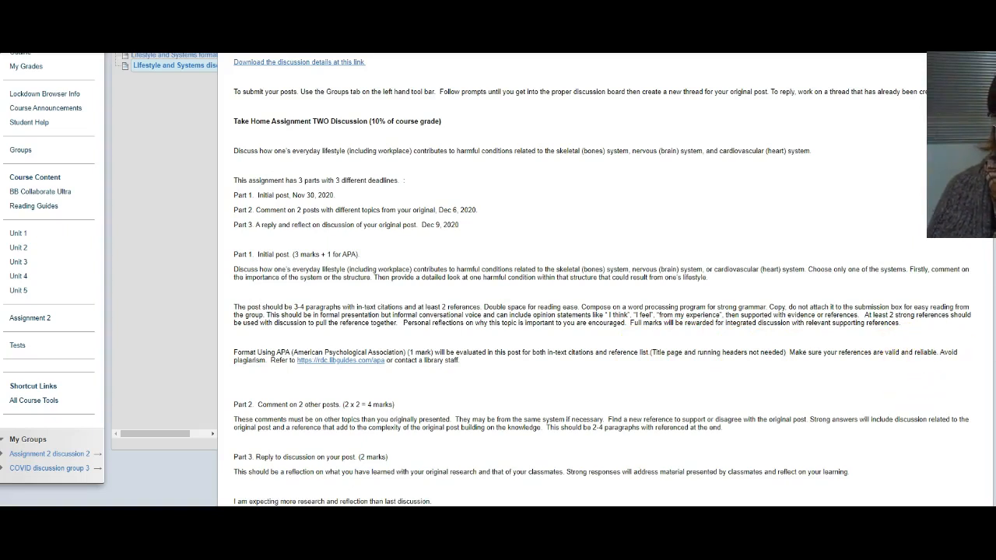
scroll(down, 3)
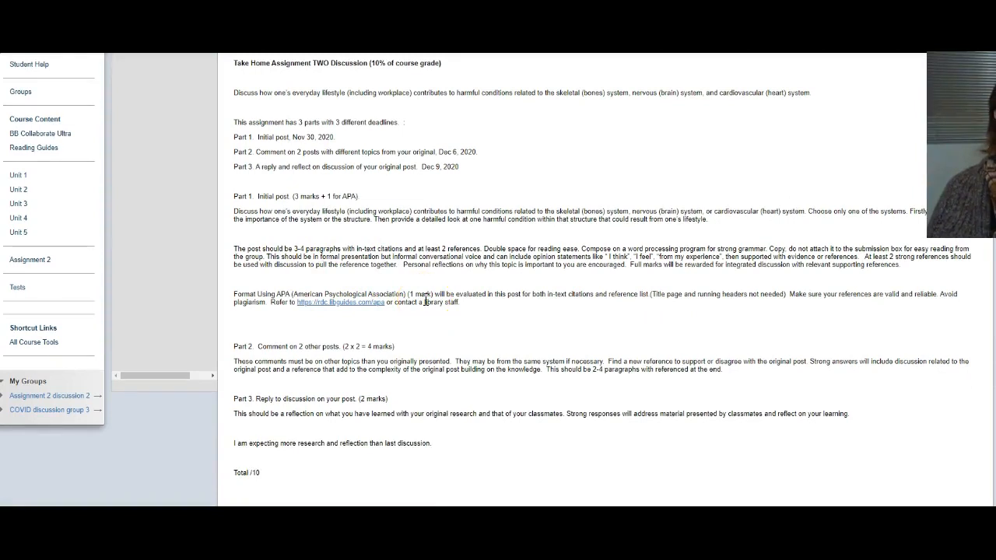
mouse_move(230, 373)
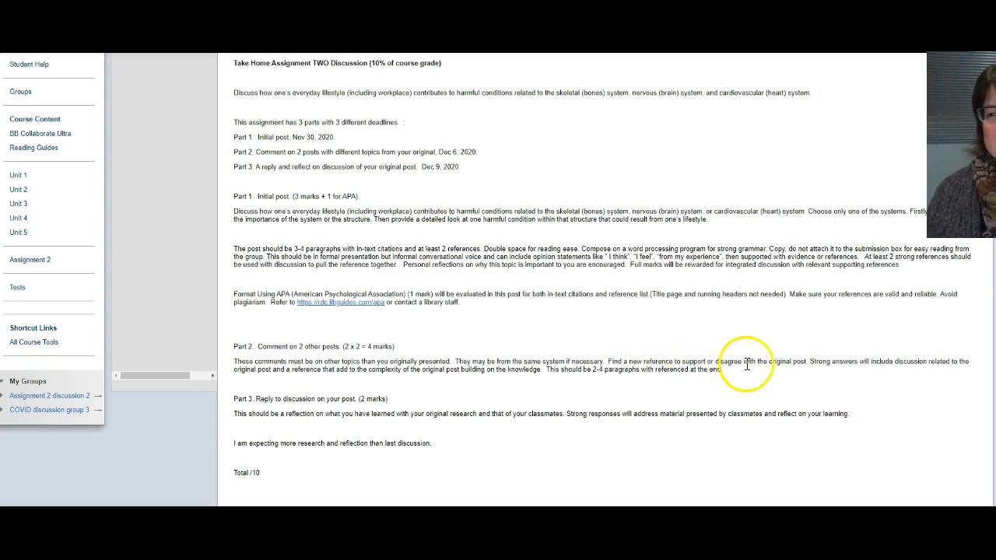
mouse_move(808, 368)
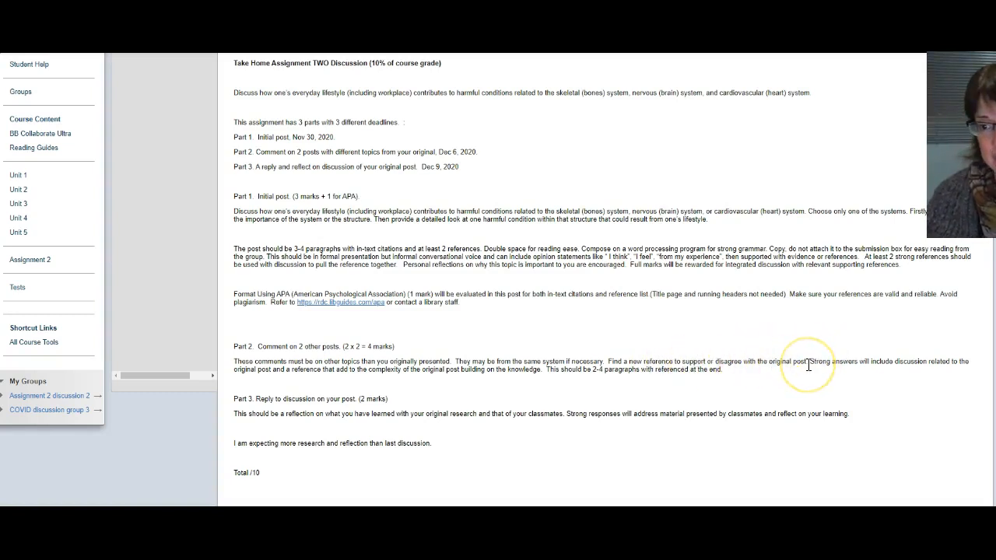
mouse_move(929, 362)
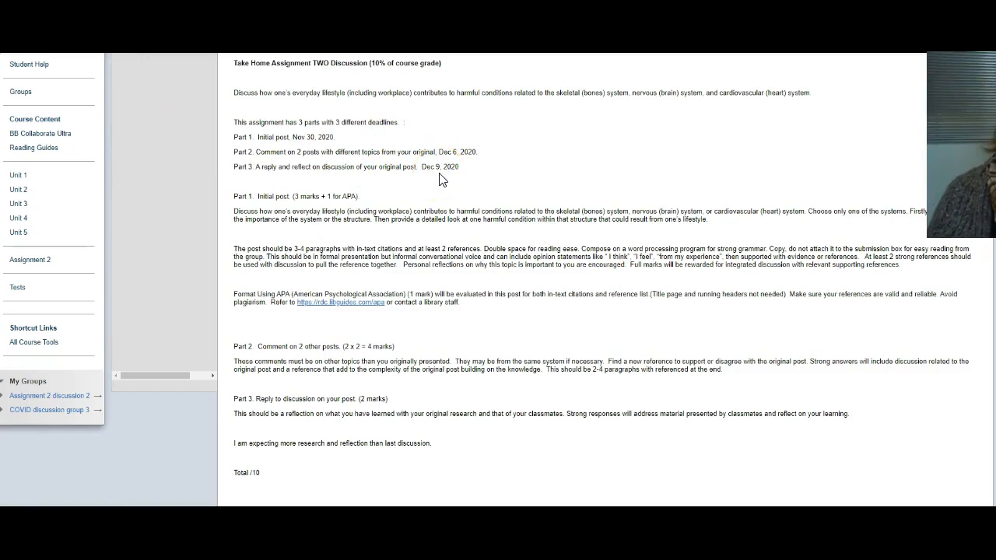
mouse_move(129, 420)
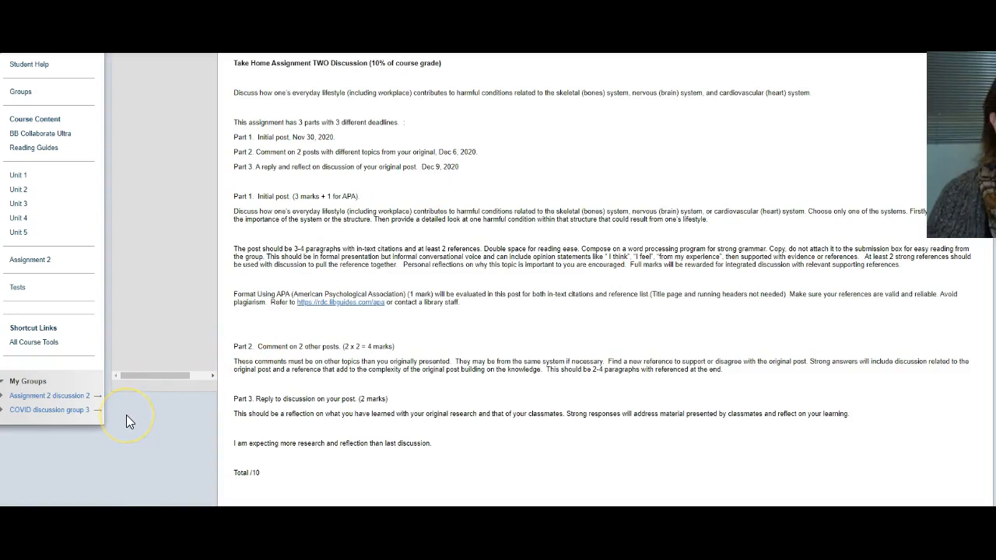